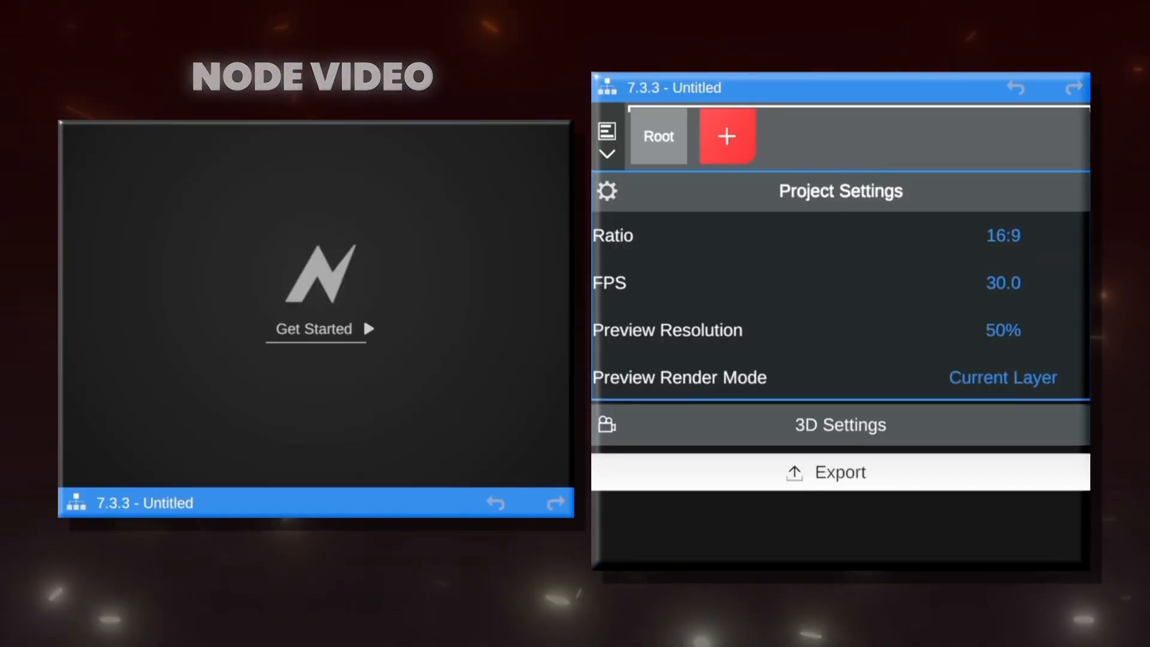
# - Import the video clip of a woman in a red gown as a new media layer
pyautogui.click(726, 136)
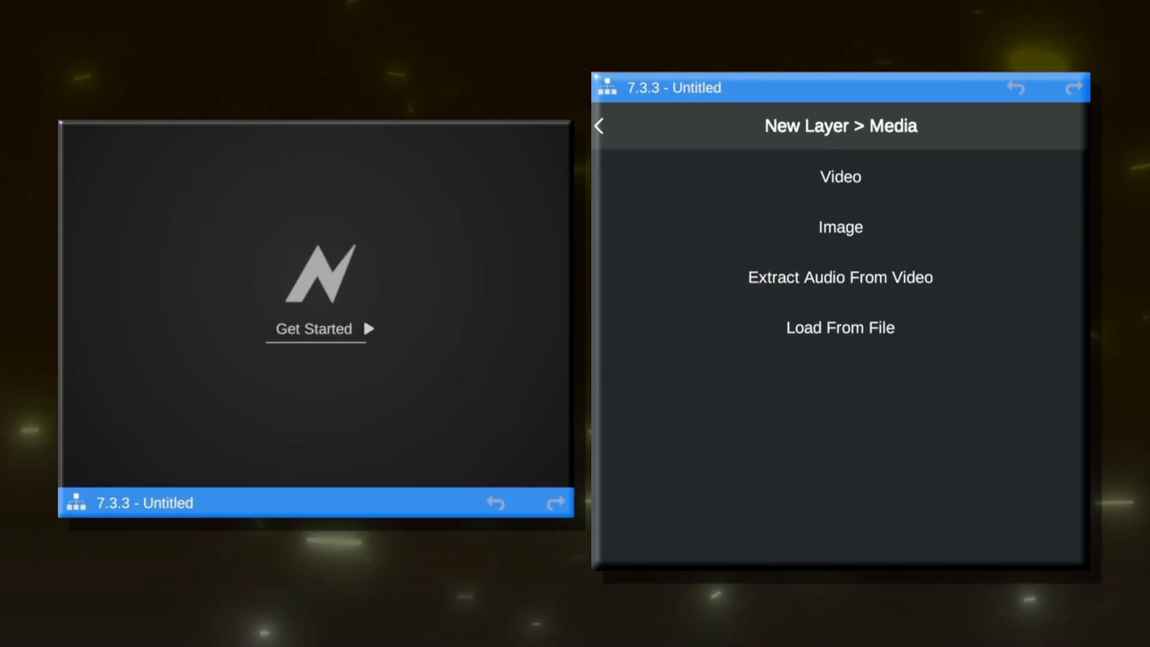
pyautogui.click(839, 176)
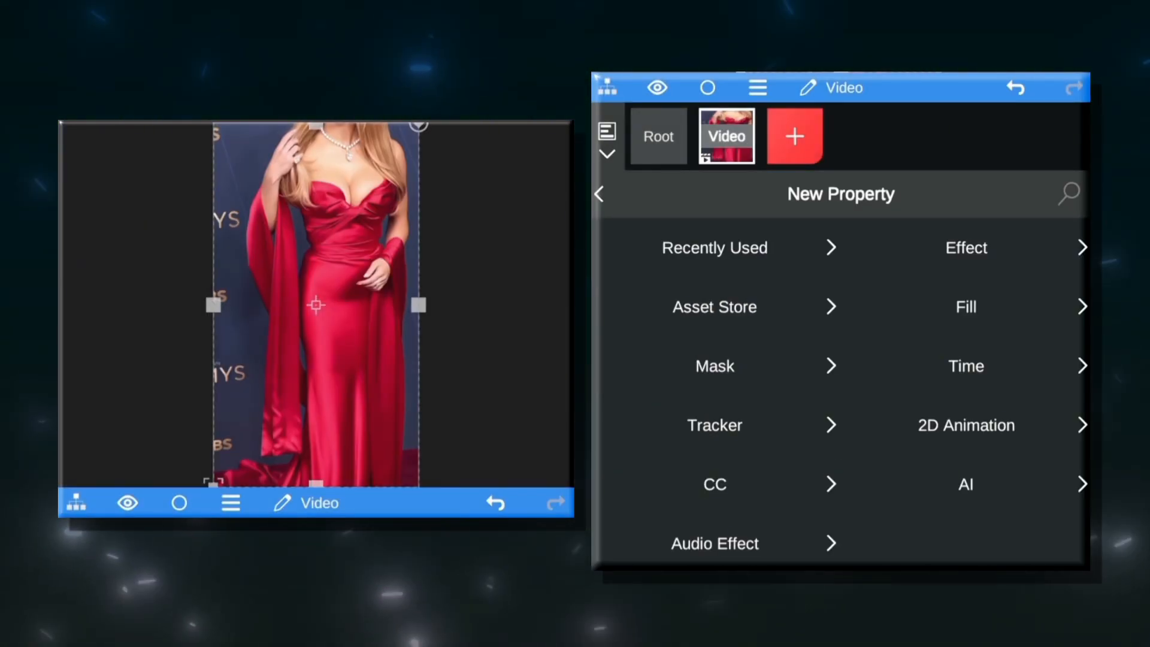
# - Find Unsharp Mask by searching 'un' and apply it to the video layer
pyautogui.write('un')
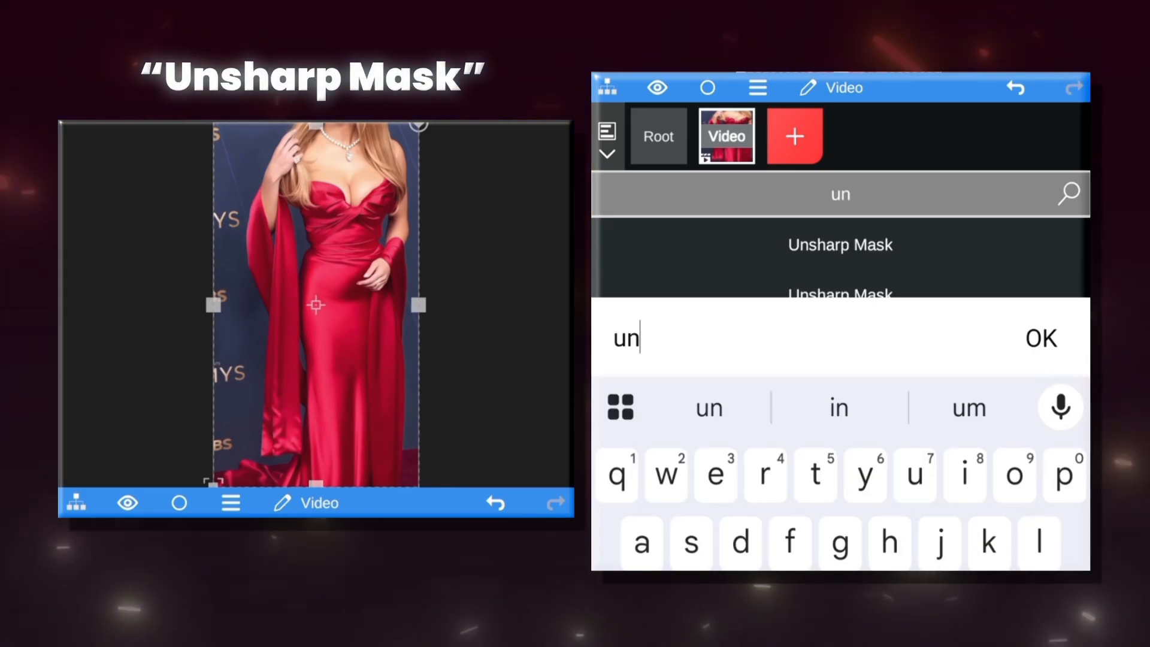
pyautogui.click(839, 244)
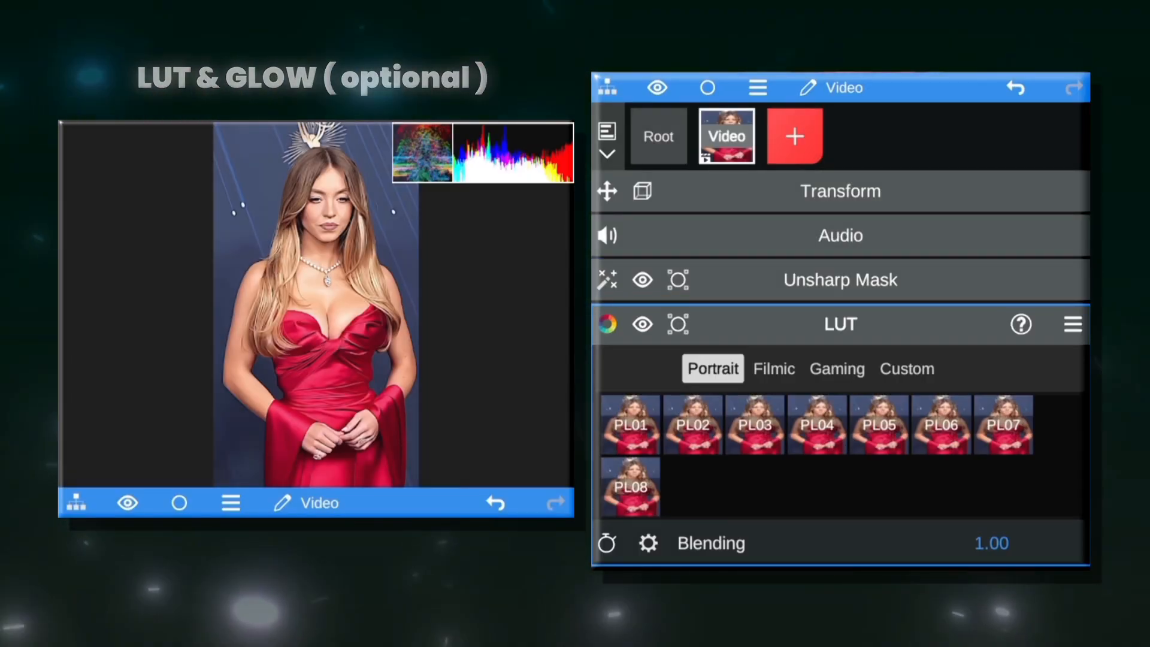
# - Apply a Portrait LUT preset and add the Glow effect from the Asset Store's Lighten group
pyautogui.click(753, 424)
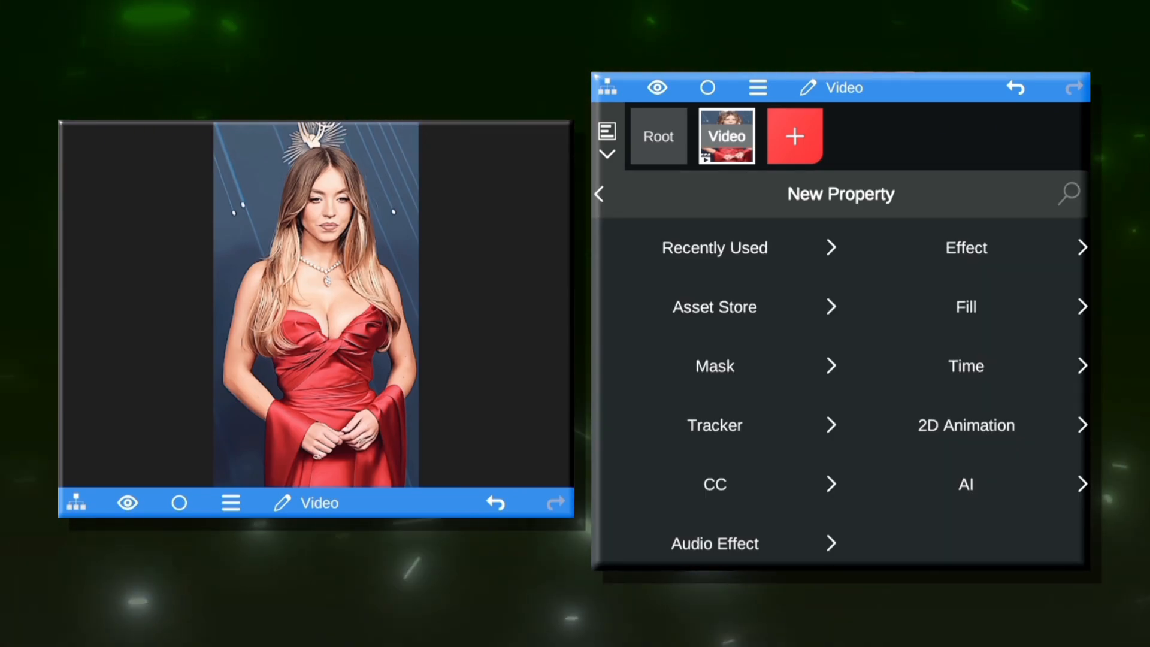
pyautogui.click(713, 307)
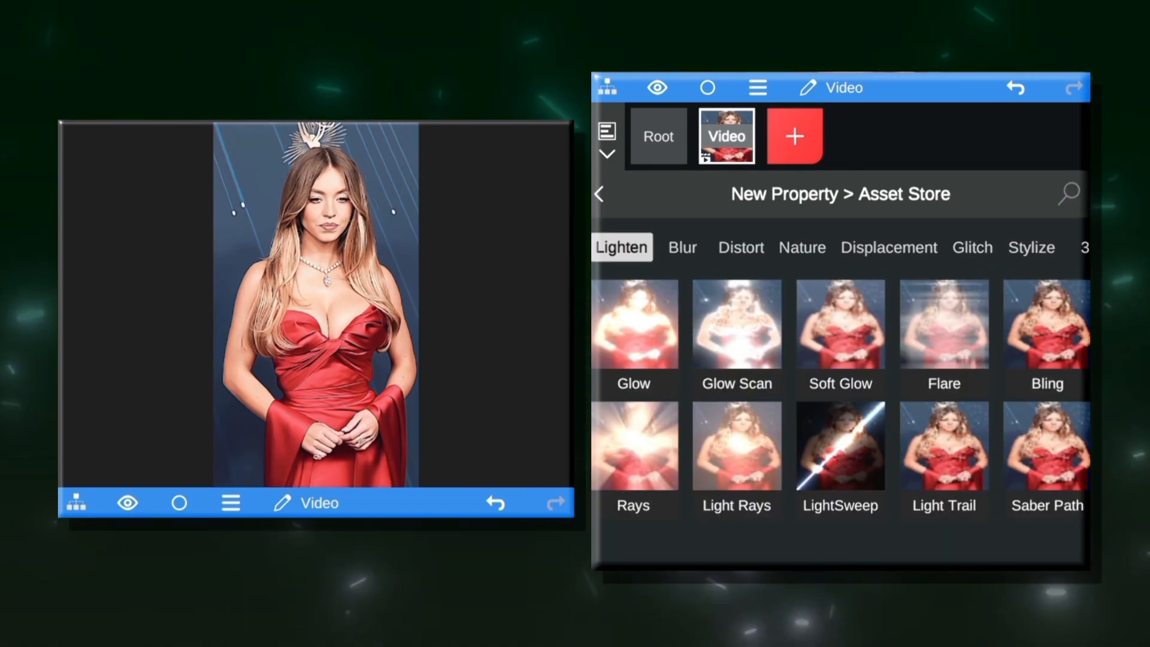
pyautogui.click(632, 324)
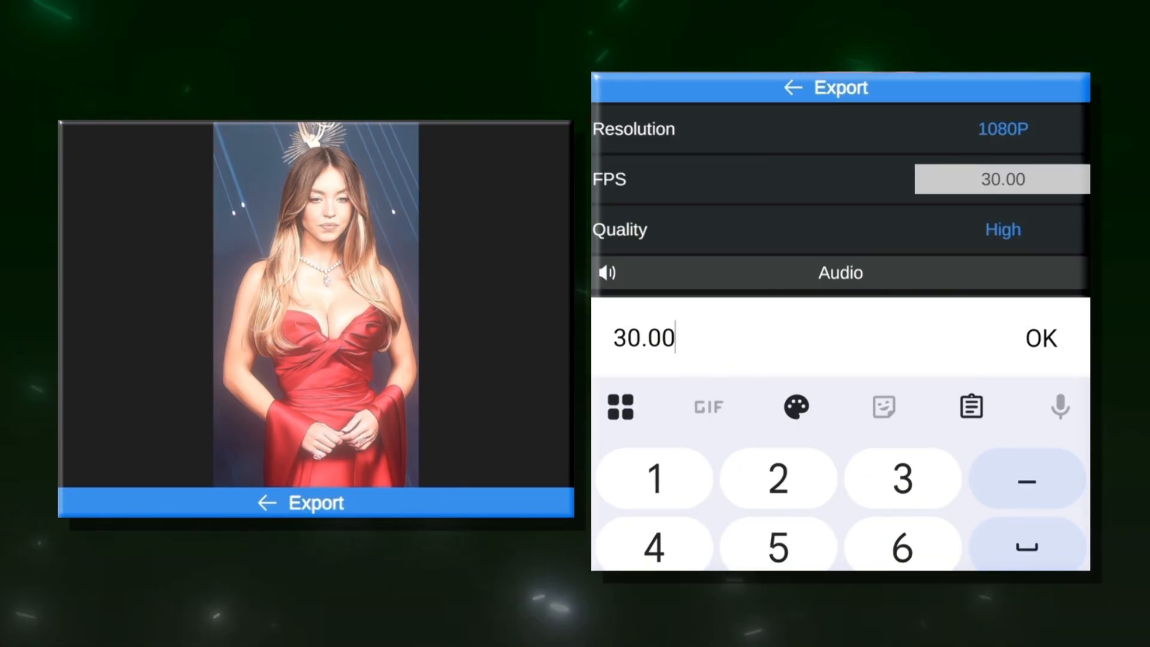
# - Choose the export quality level for the 1080P, 30 fps export
pyautogui.click(1002, 229)
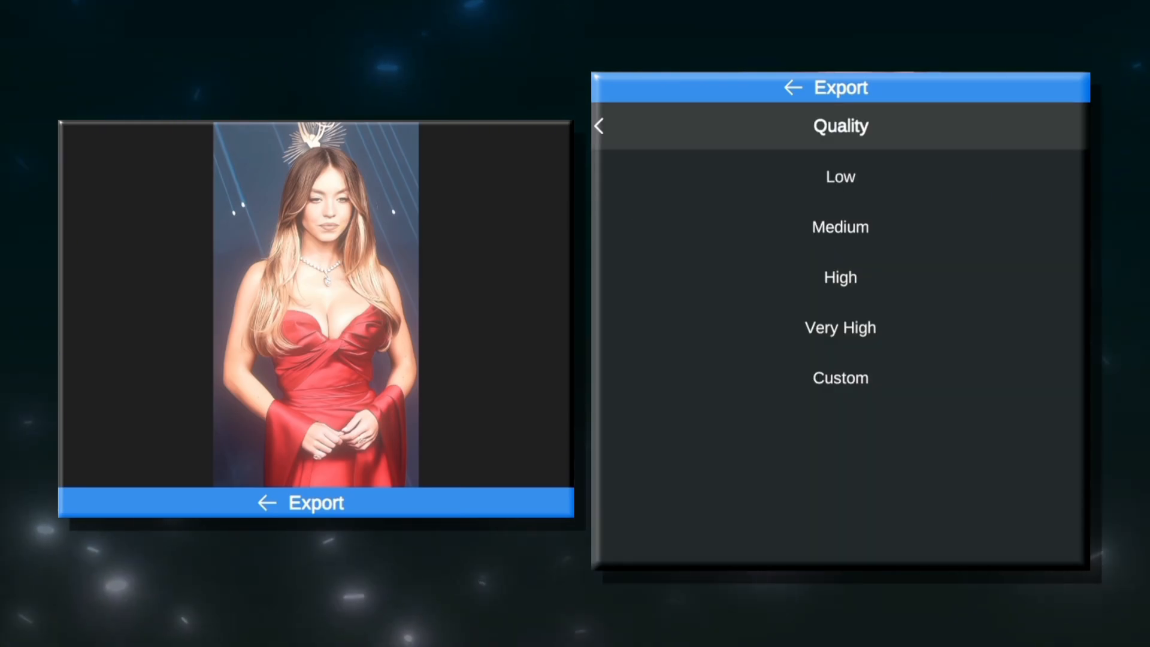
pyautogui.click(839, 327)
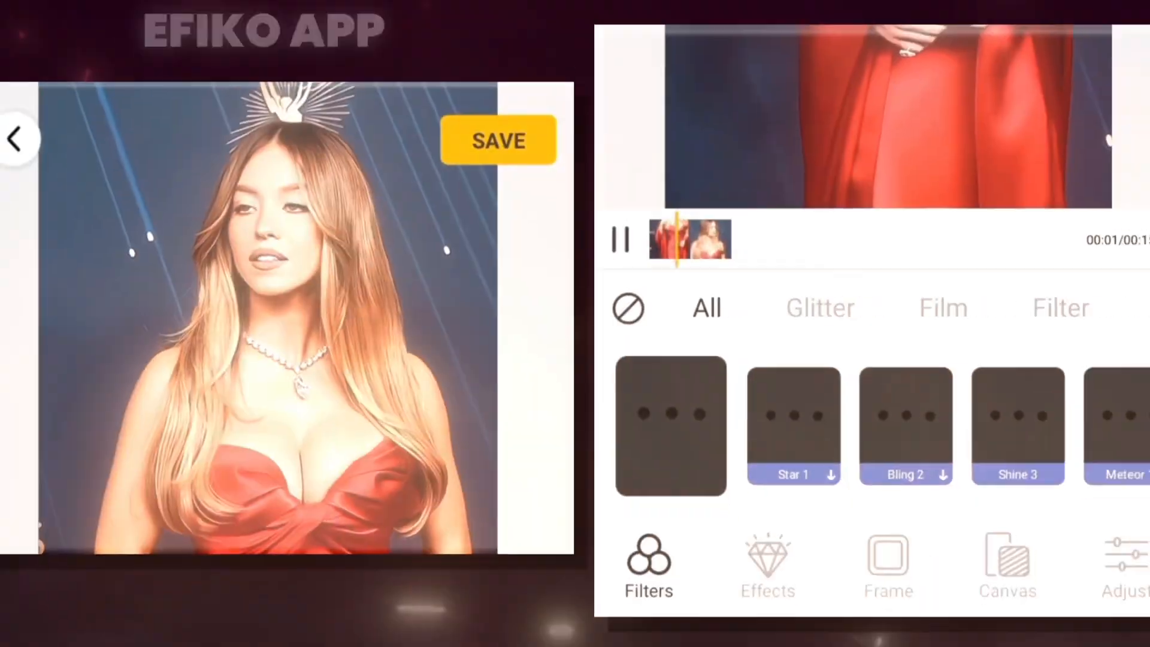
# - Raise the Structure adjustment to bring out fine detail in the clip
pyautogui.click(1039, 528)
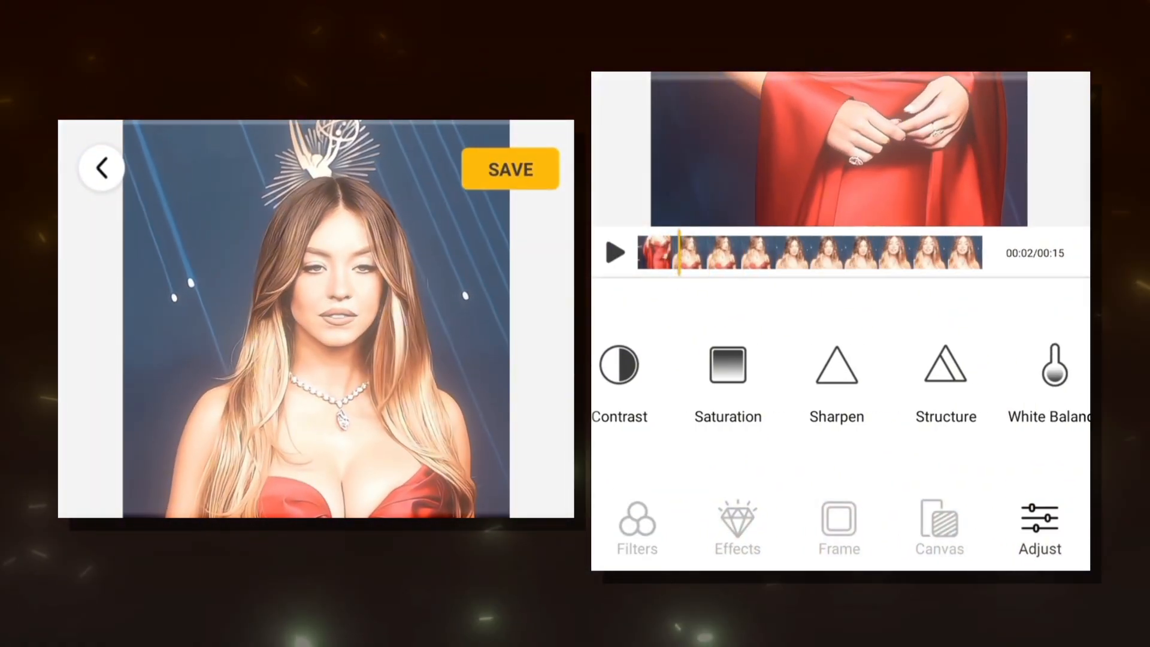
pyautogui.click(945, 366)
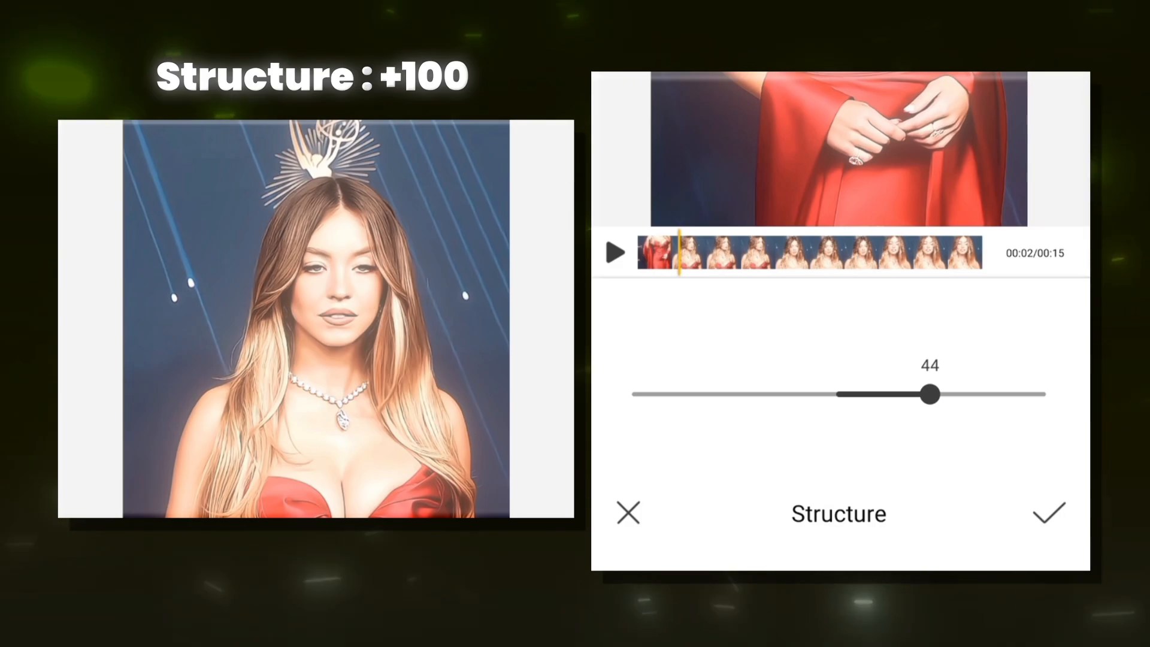
pyautogui.click(1047, 513)
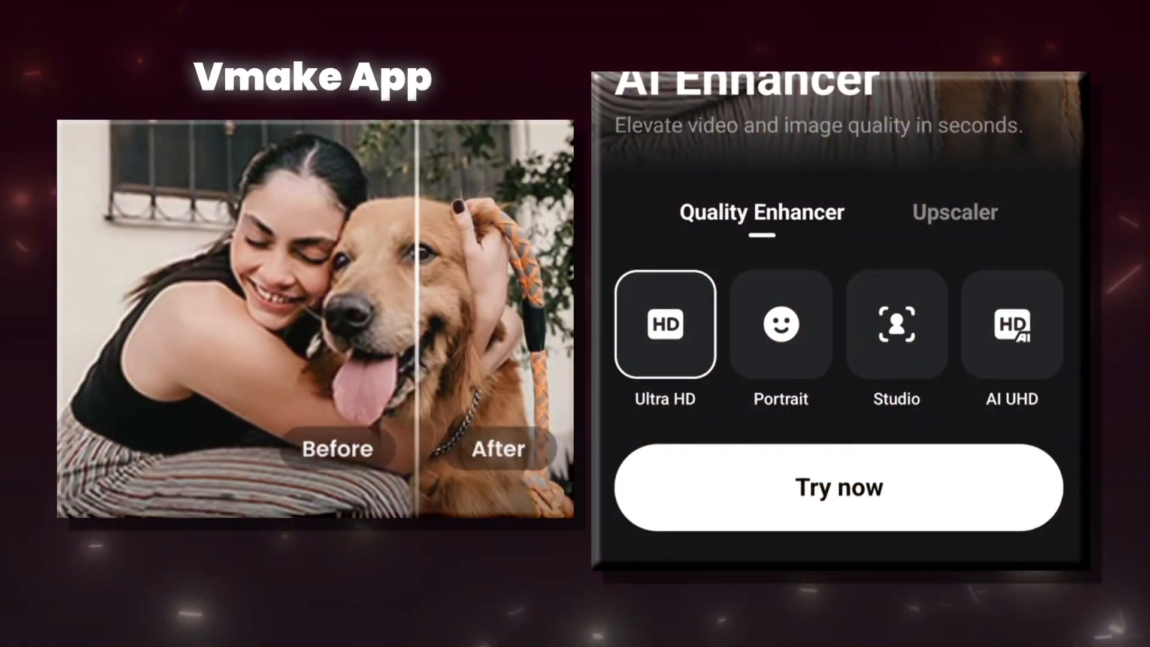
# - Run the AI Quality Enhancer on the clip at Ultra HD
pyautogui.click(838, 487)
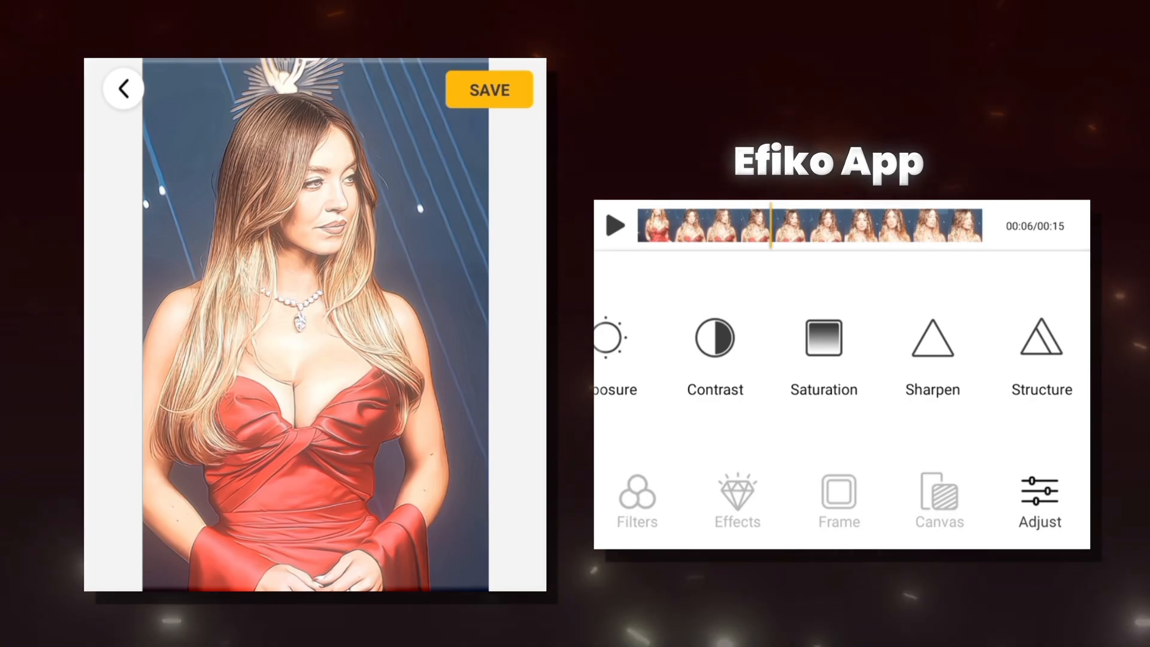
# - Raise Structure again on the enhanced clip, confirm it and save to export the video
pyautogui.click(1040, 338)
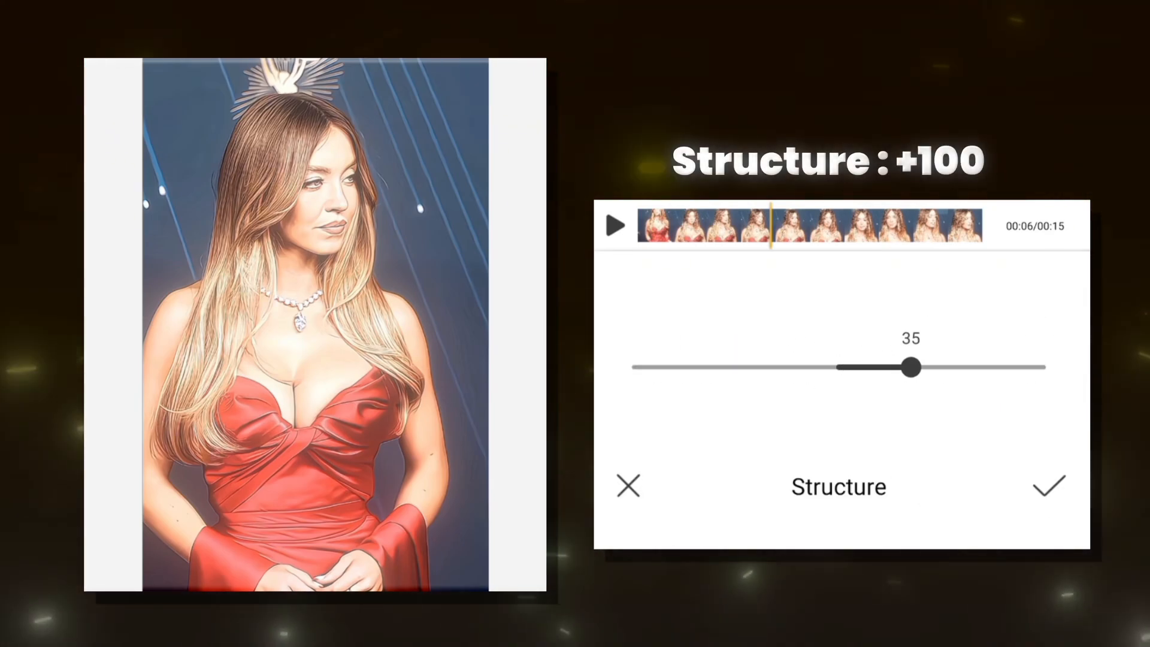
pyautogui.click(1048, 486)
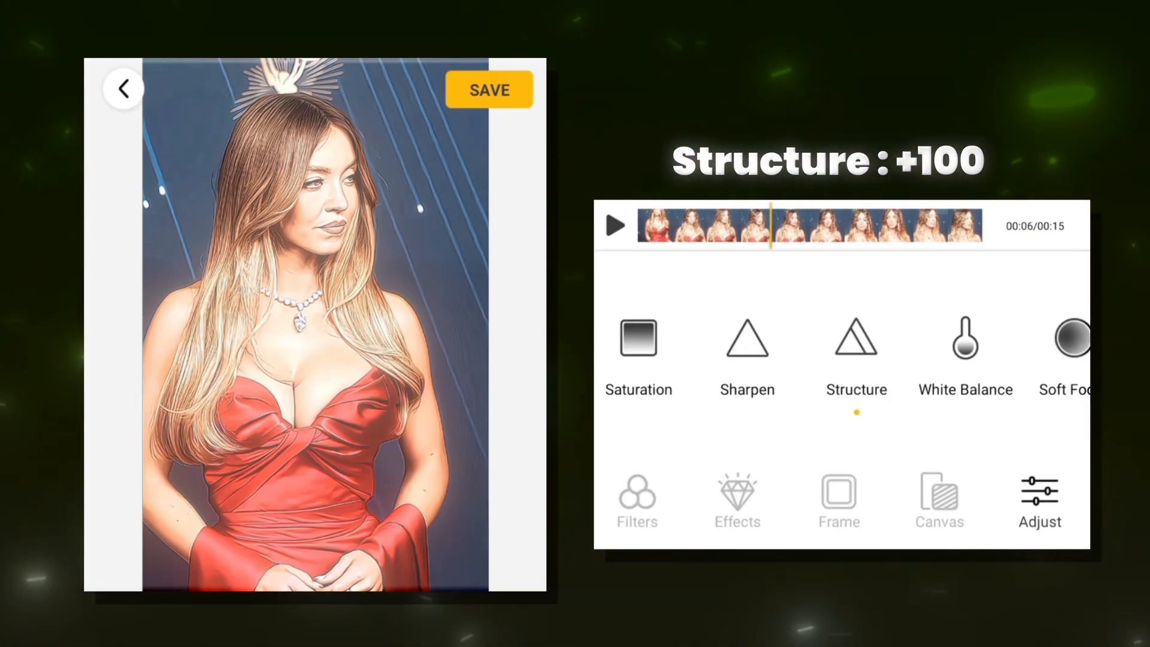
pyautogui.click(489, 89)
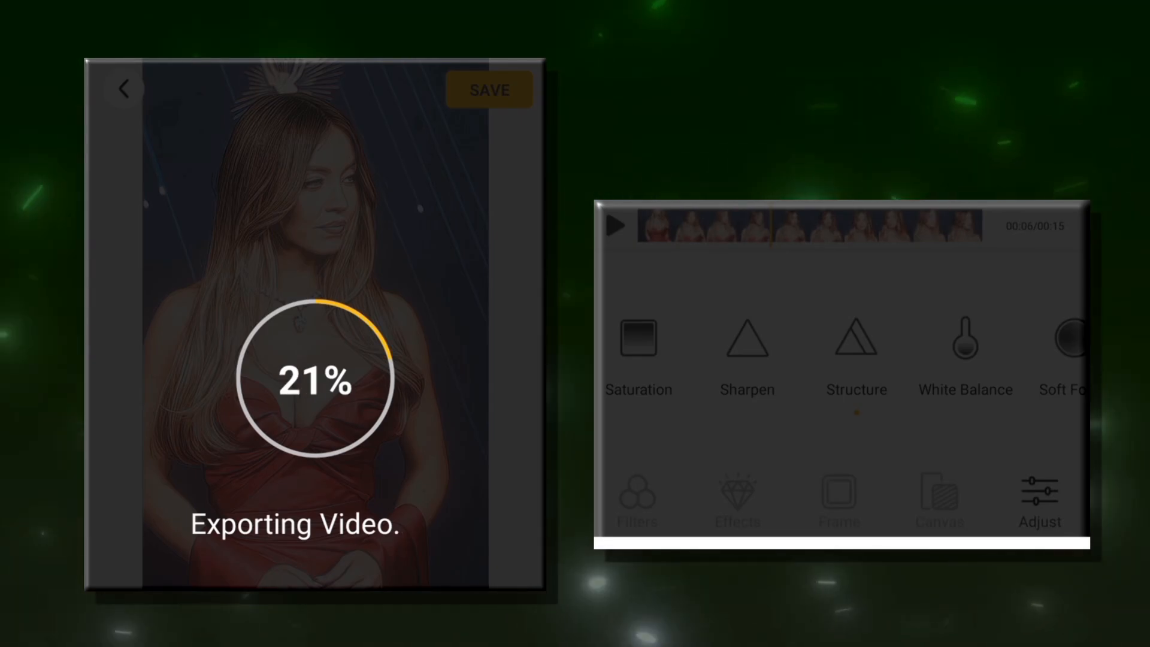